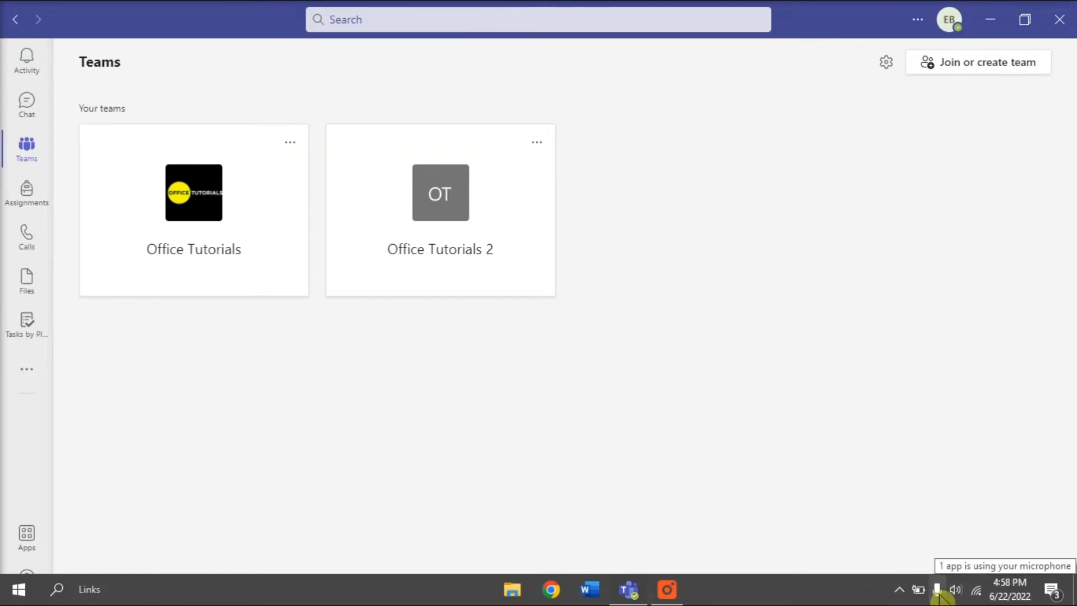
Search Windows for '%appdata%\Microsoft\teams' to find the Teams app-data folder
type("%appdata%\\Microsoft\\teams")
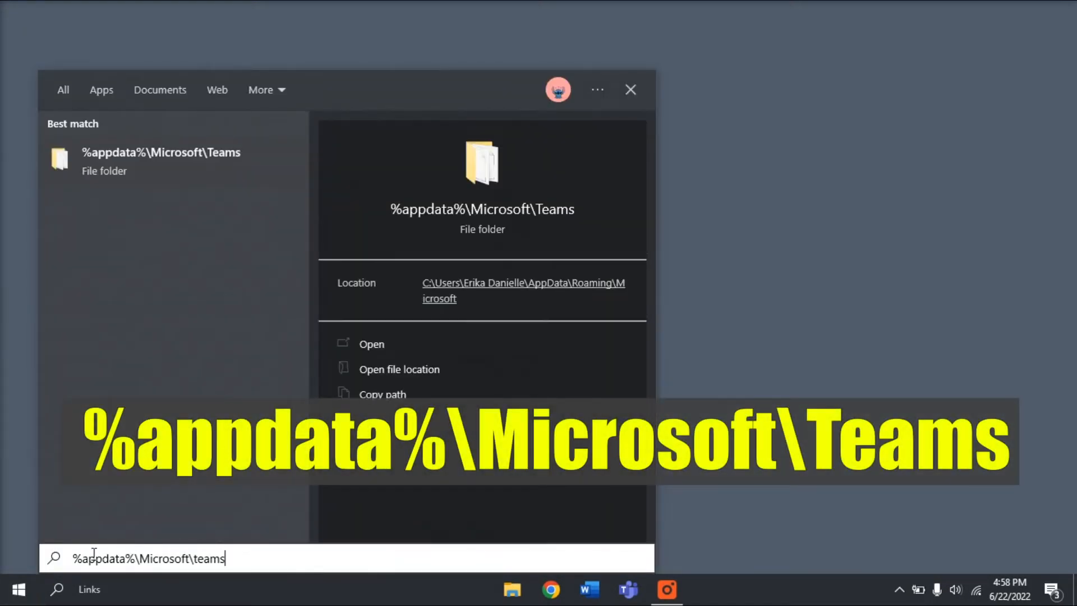
Delete all 37 items from the AppData\Roaming\Microsoft\Teams folder and close the Explorer window
left_click(371, 344)
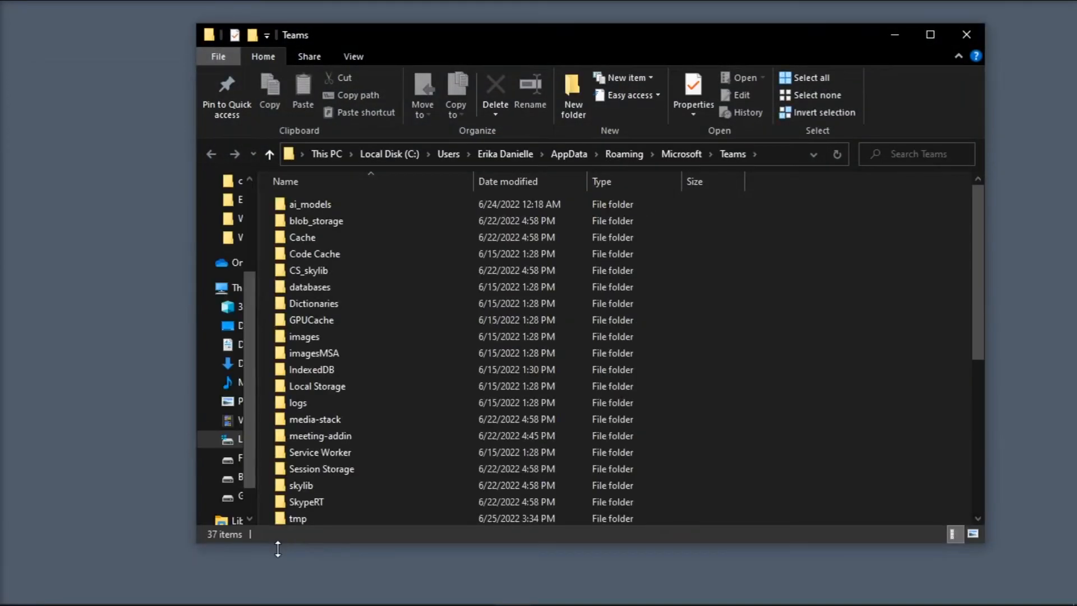
left_click(311, 321)
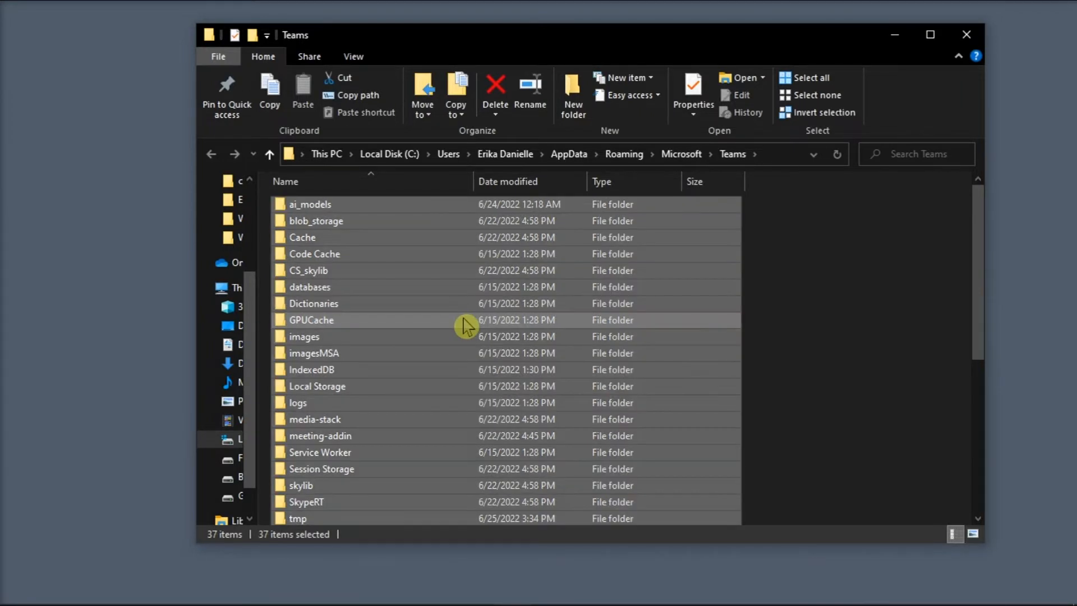
right_click(467, 324)
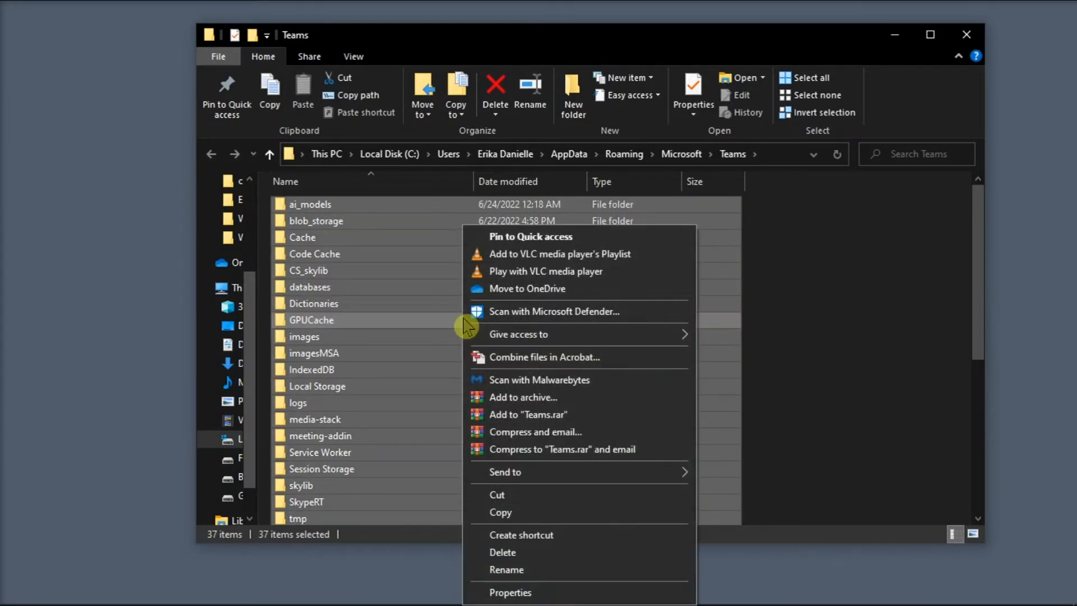
mouse_move(503, 551)
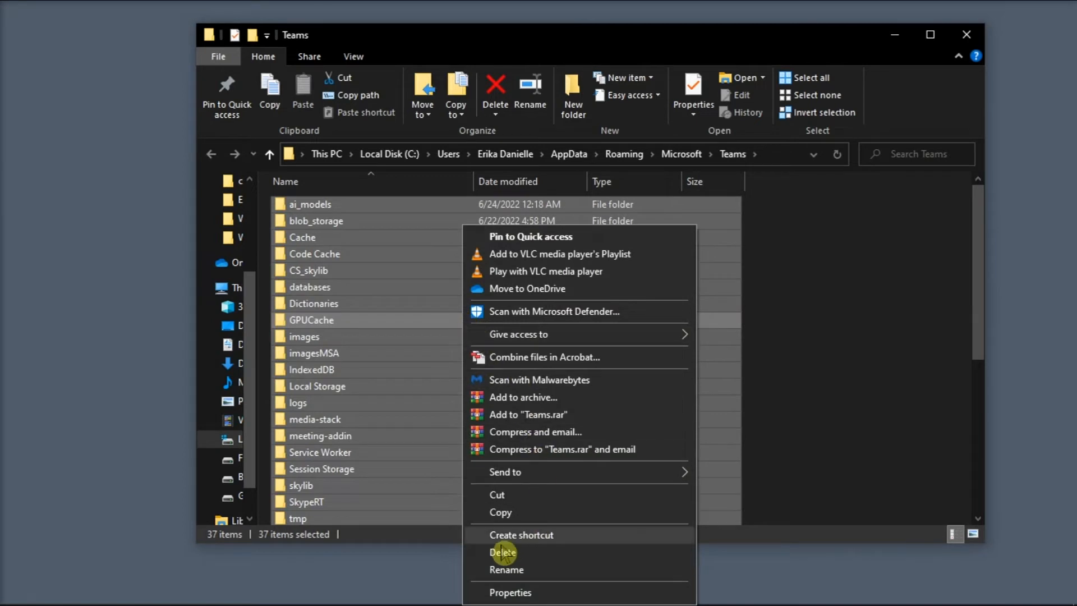
left_click(503, 551)
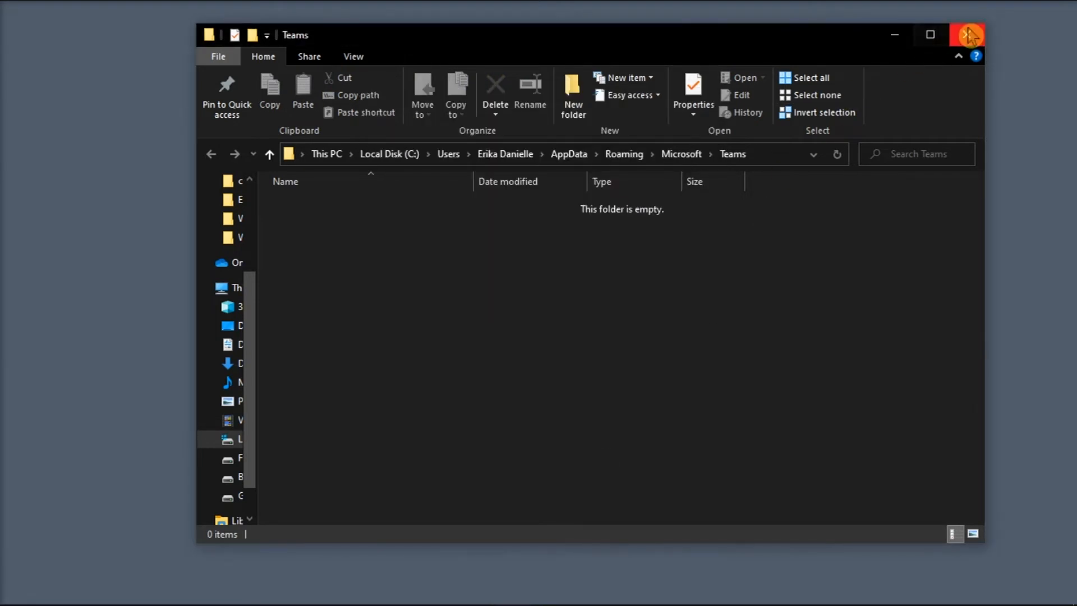
left_click(626, 590)
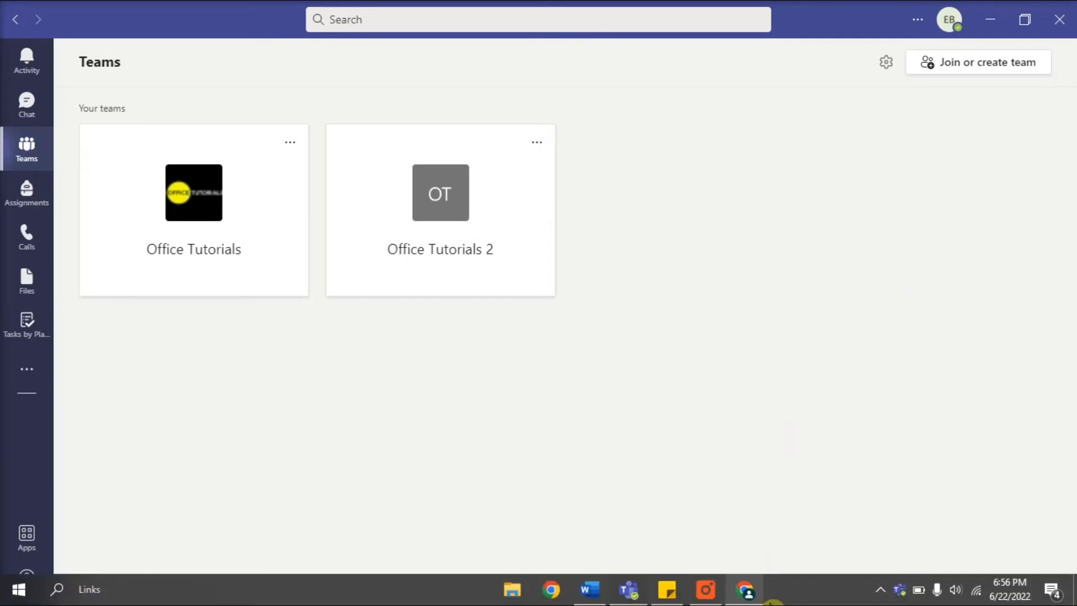
In Task Manager's detailed view, end Google Chrome, Microsoft Word and Sticky Notes
right_click(797, 594)
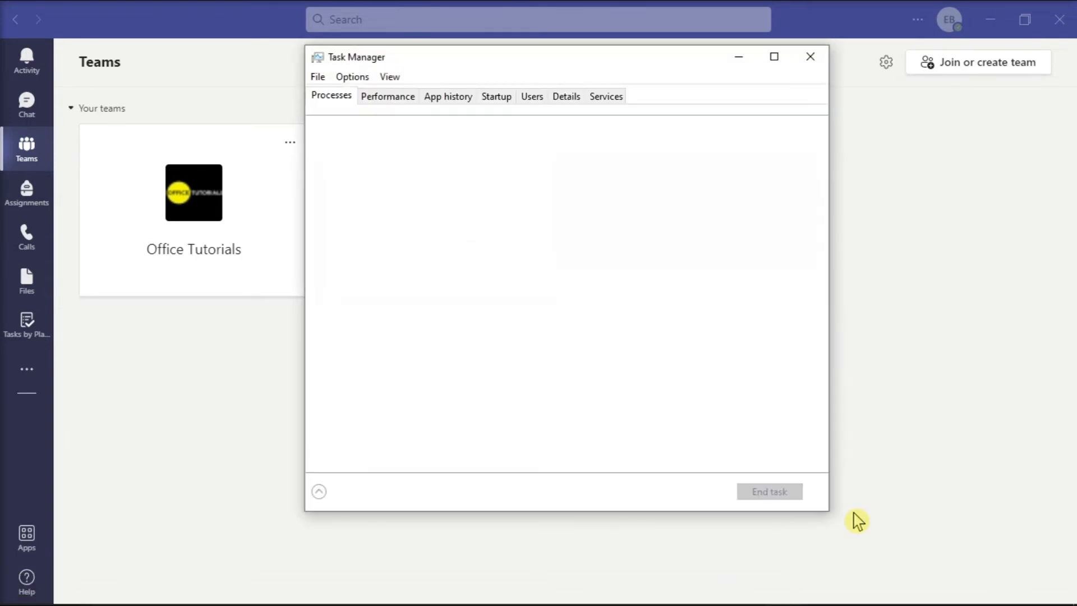
left_click(319, 491)
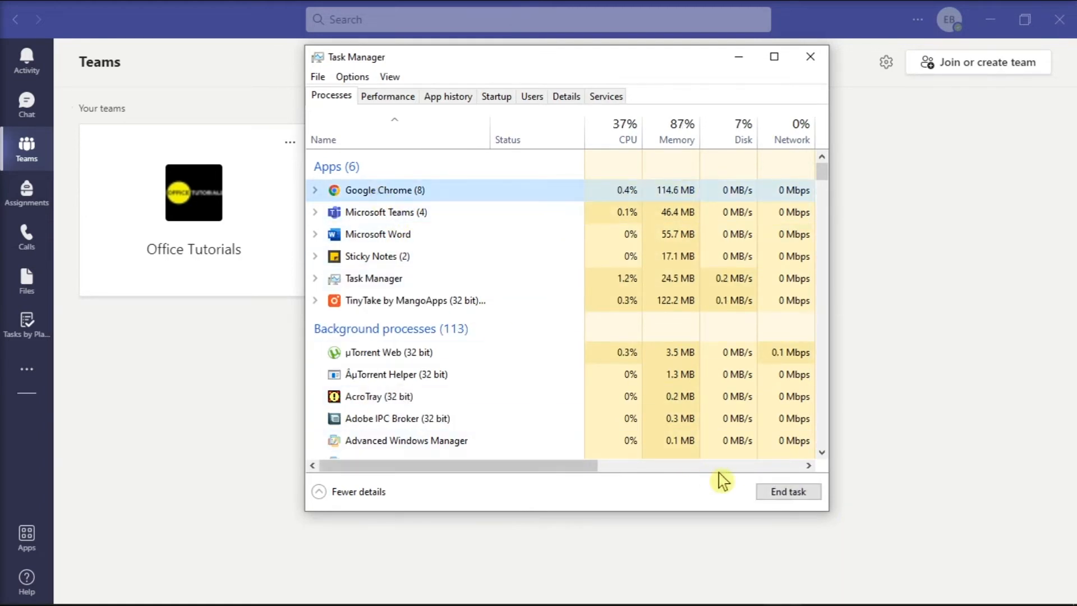
left_click(788, 492)
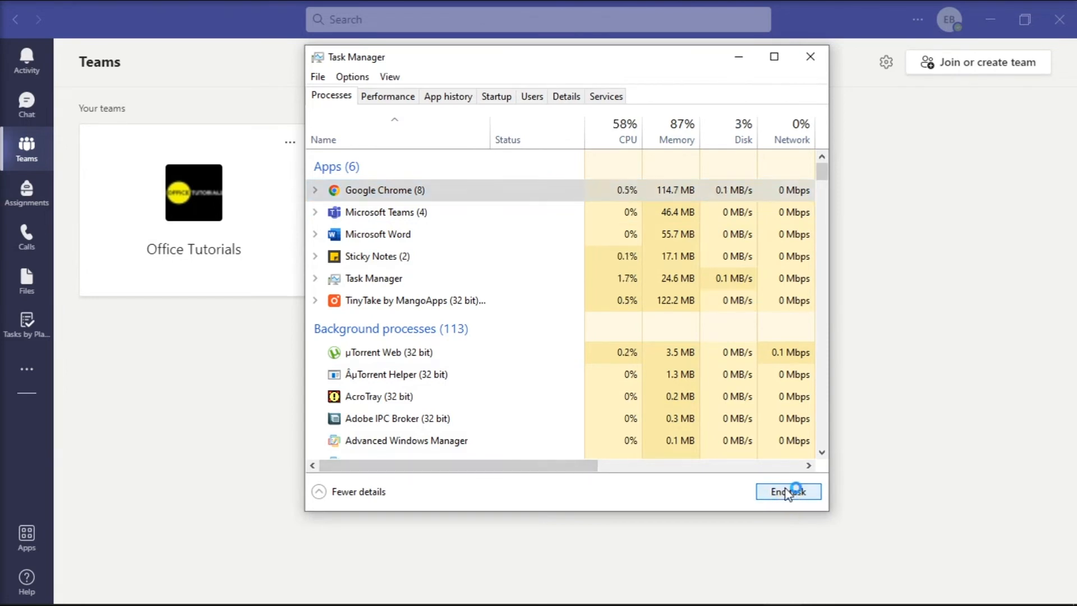
left_click(788, 492)
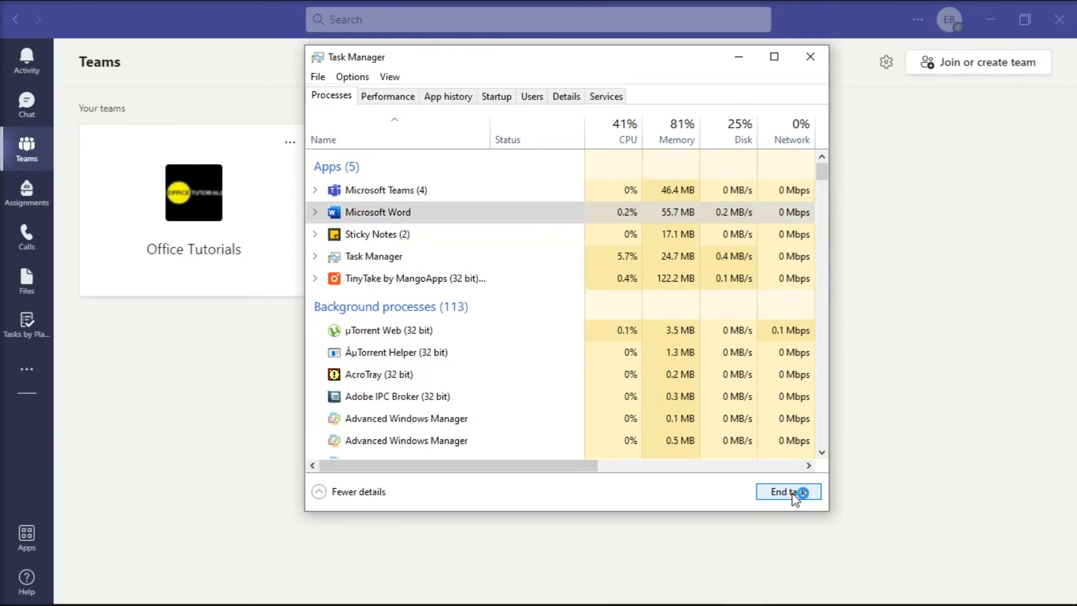
left_click(788, 491)
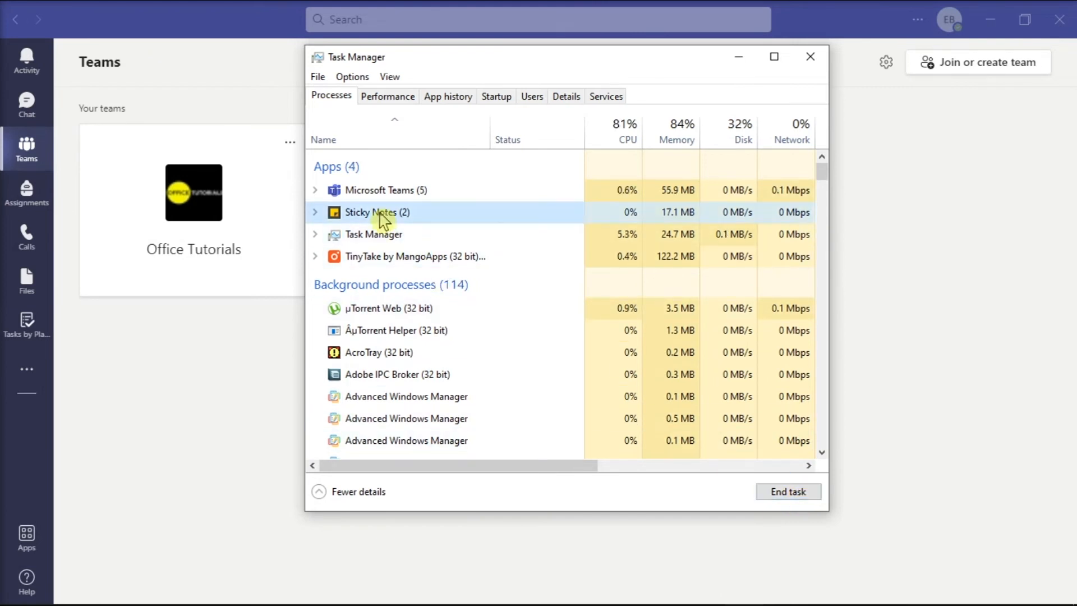
left_click(788, 491)
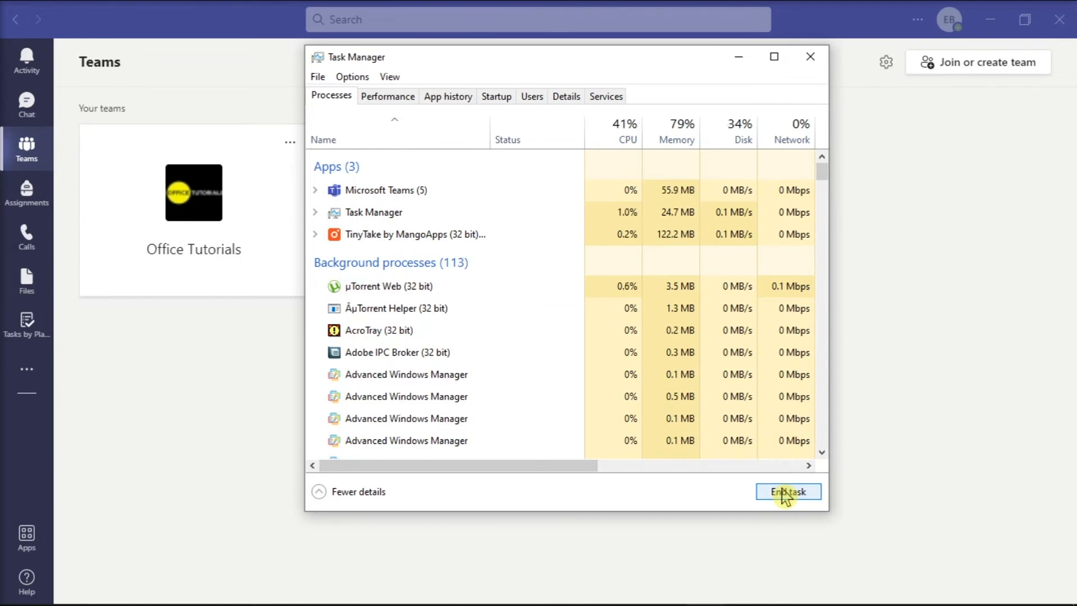
mouse_move(830, 484)
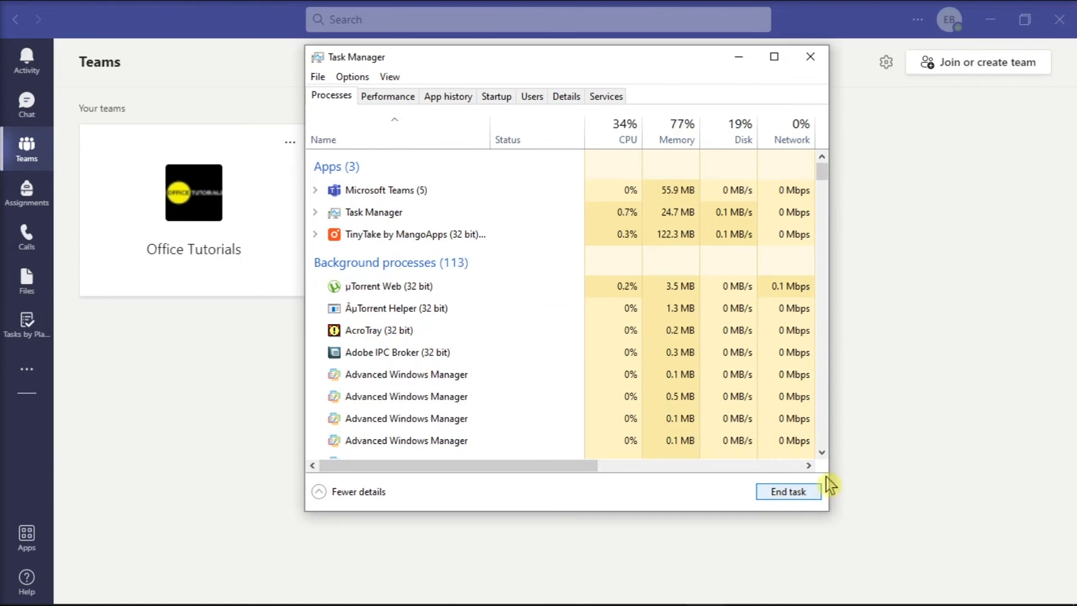